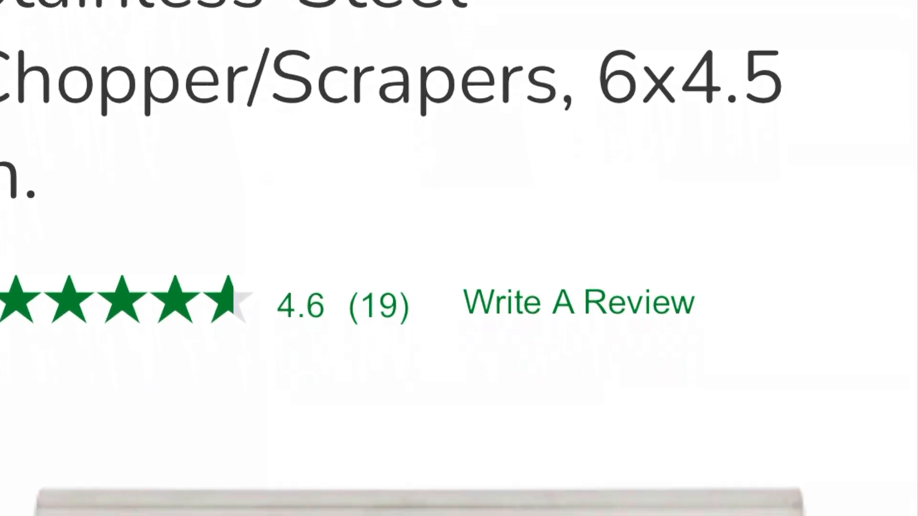
- Select Black iPhone 7 from Recent Materials as the D.I.E.T. design's material
{"action": "scroll", "scroll_direction": "down", "scroll_amount": 3}
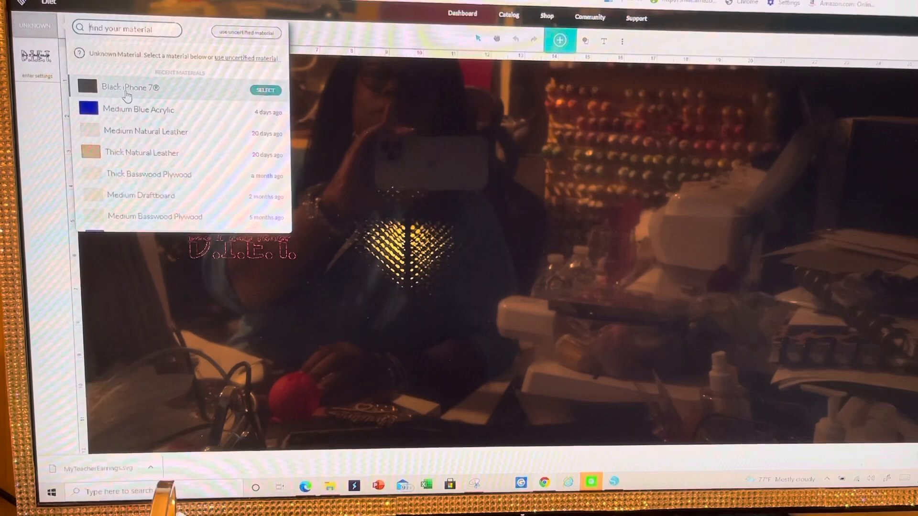
{"action": "left_click", "coordinate": [264, 90]}
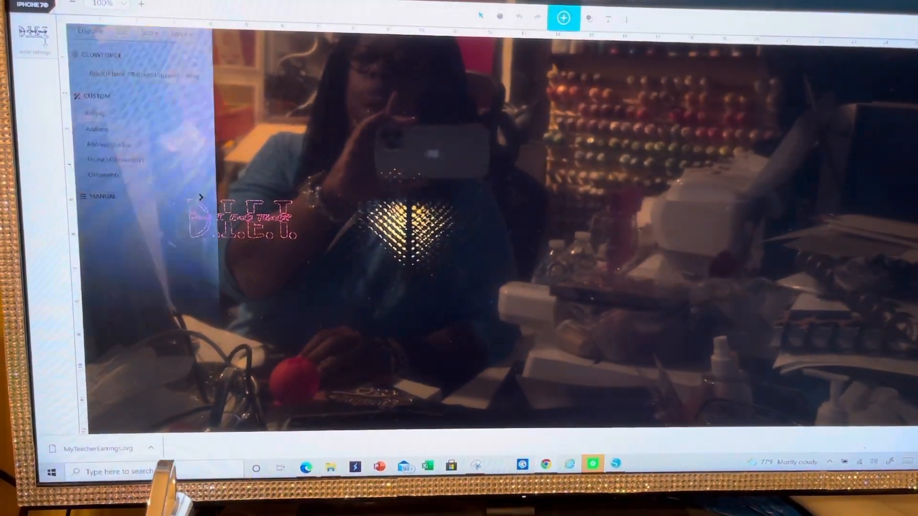